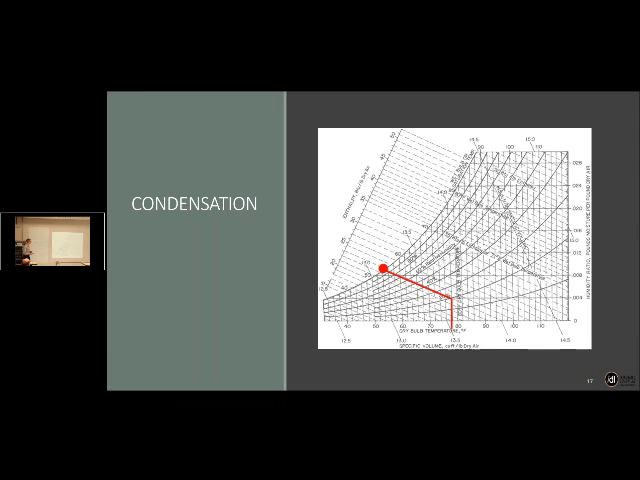
{"action": "key", "text": "Right"}
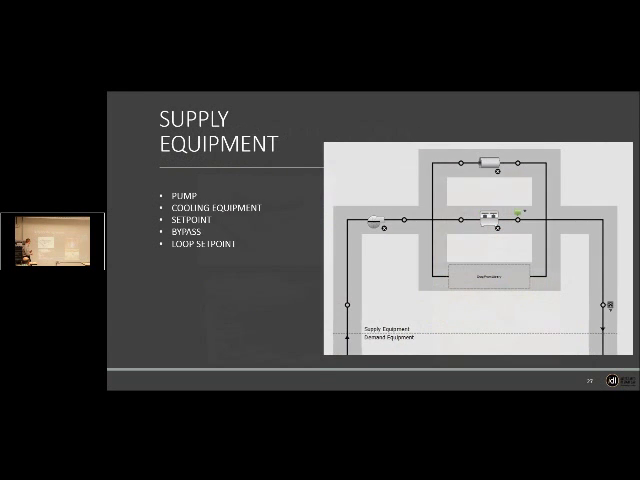
{"action": "key", "text": "Right"}
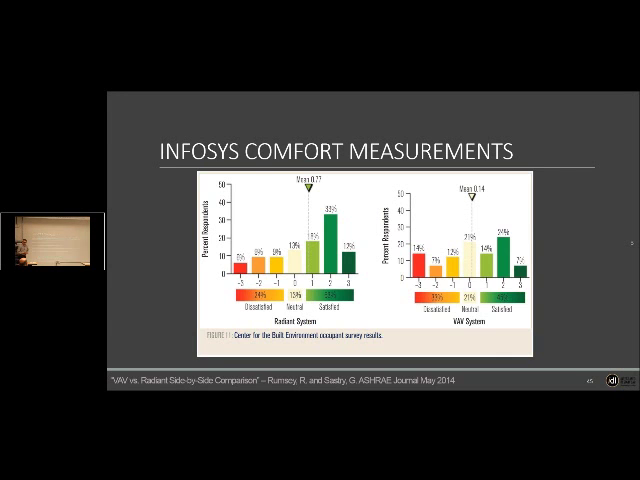
{"action": "key", "text": "Right"}
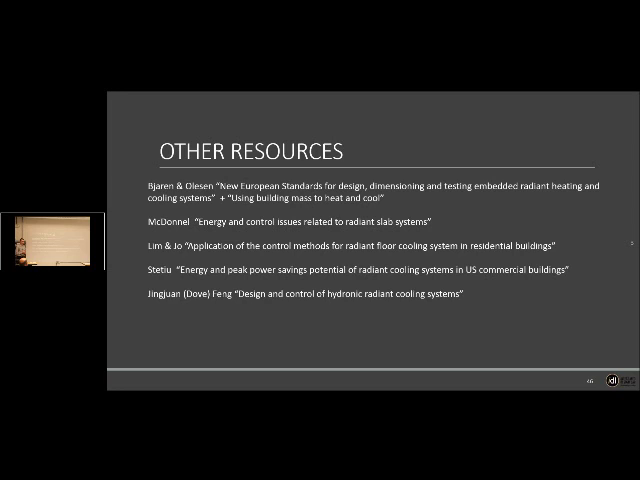